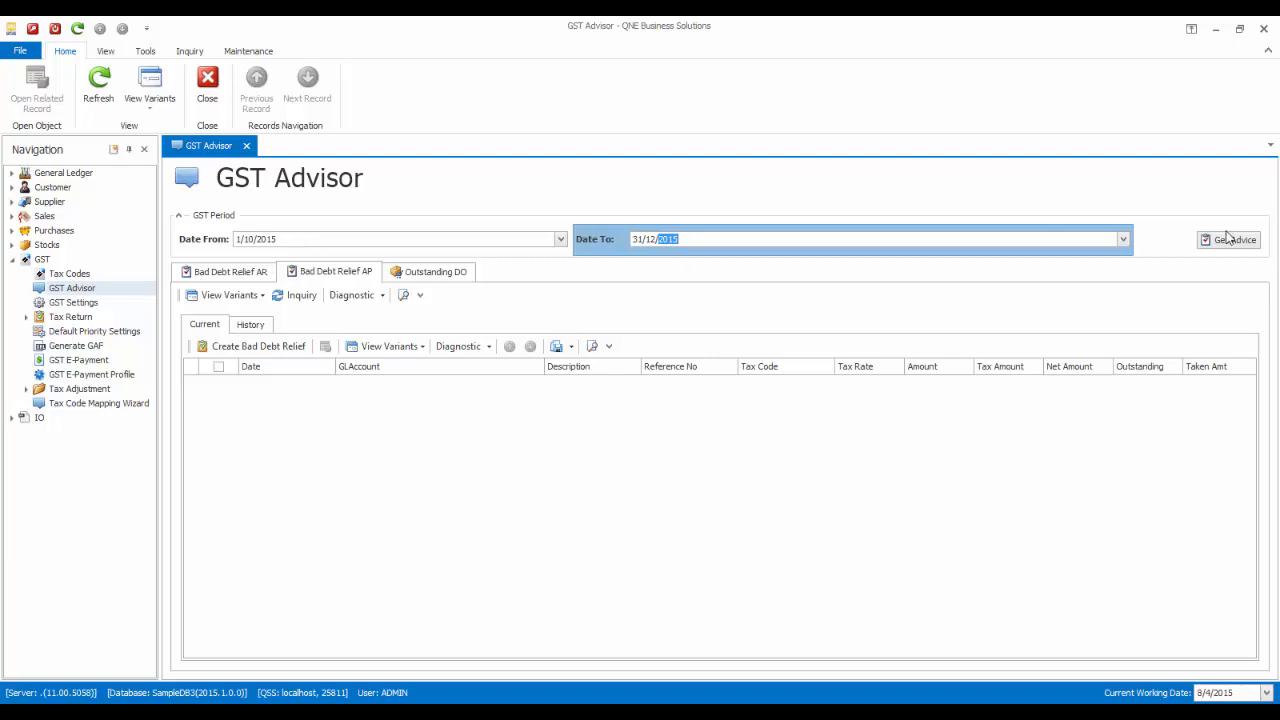
Get AR bad debt relief advice to 31/12/2015 and tick all outstanding ADVANCE TRADING invoices.
{"action": "left_click", "coordinate": [1232, 240]}
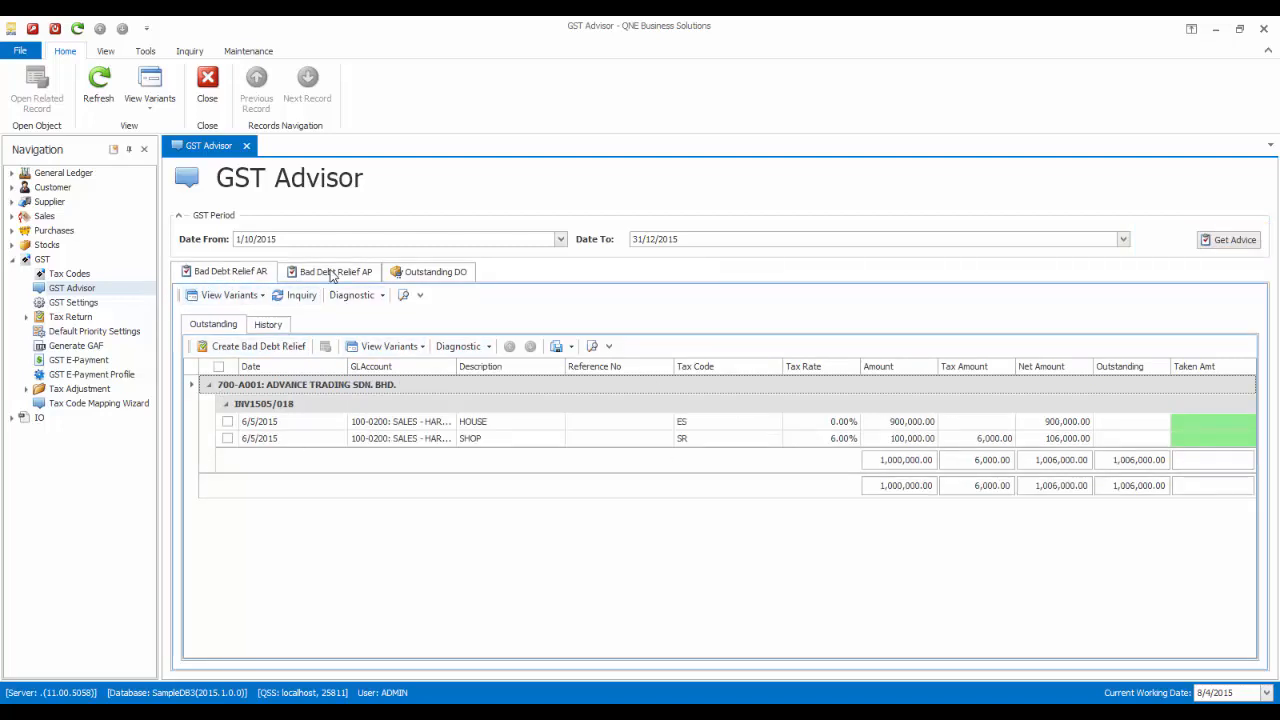
{"action": "left_click", "coordinate": [332, 272]}
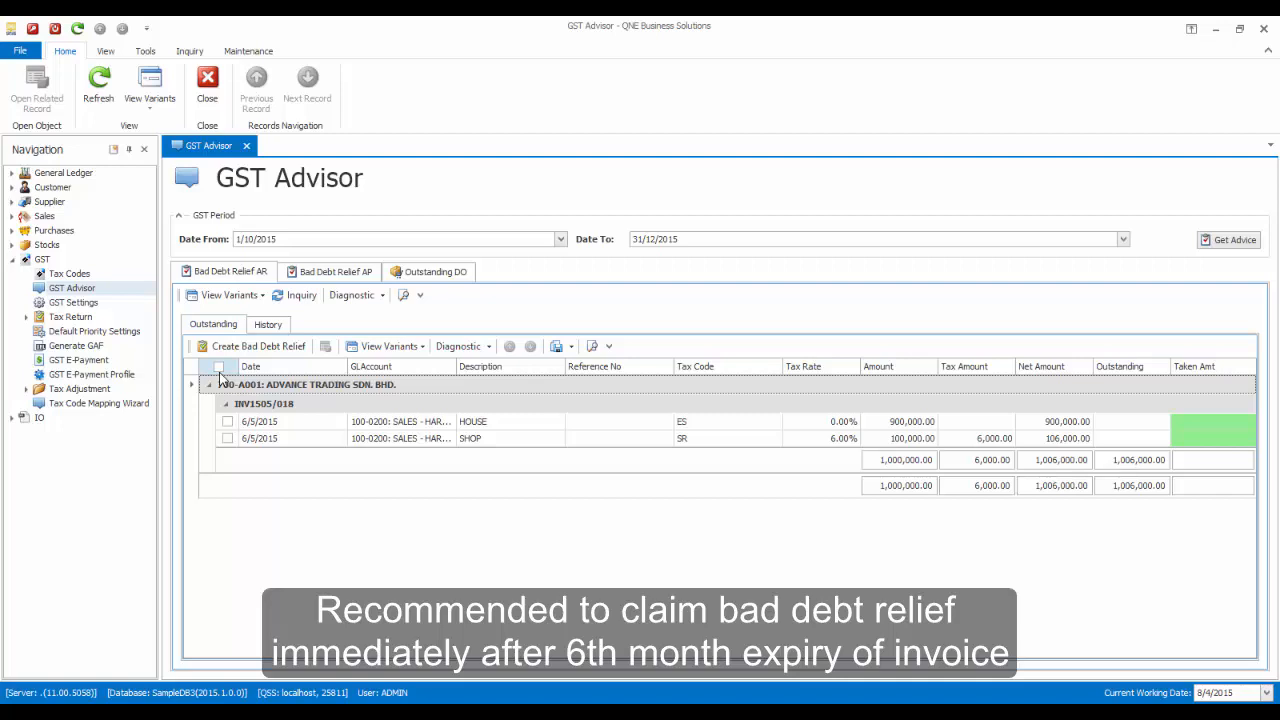
{"action": "left_click", "coordinate": [220, 366]}
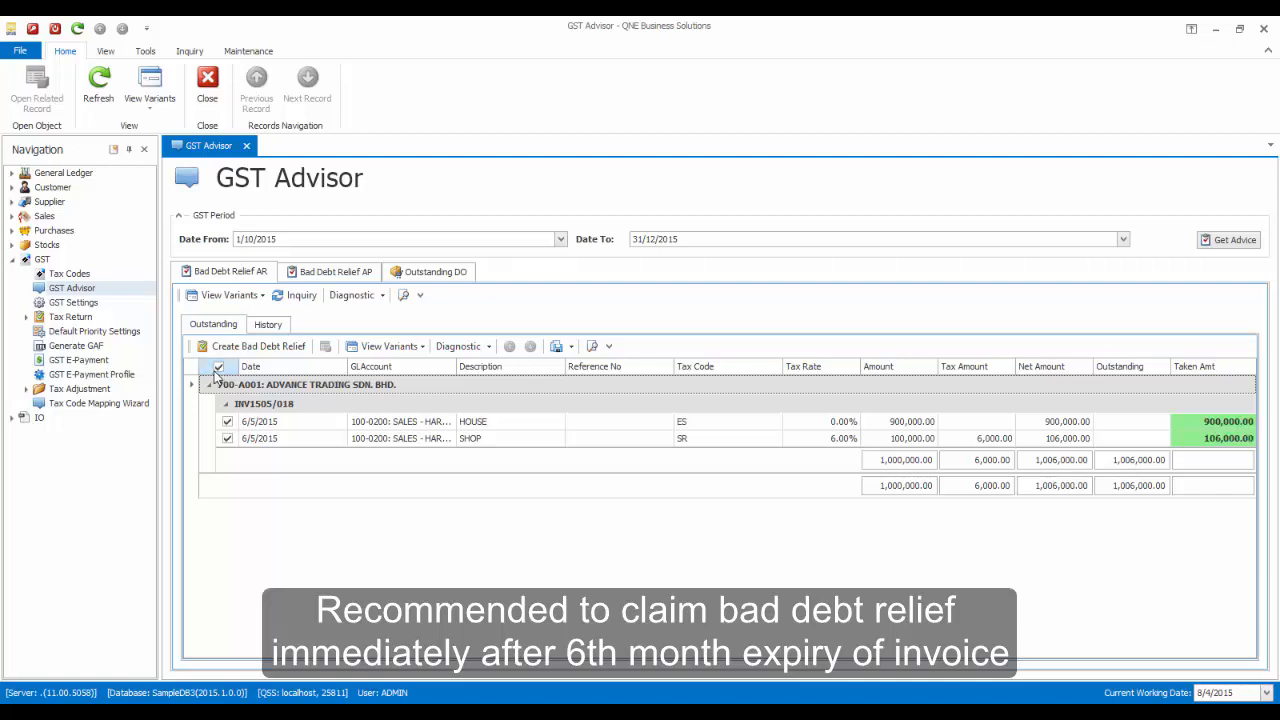
{"action": "mouse_move", "coordinate": [258, 346]}
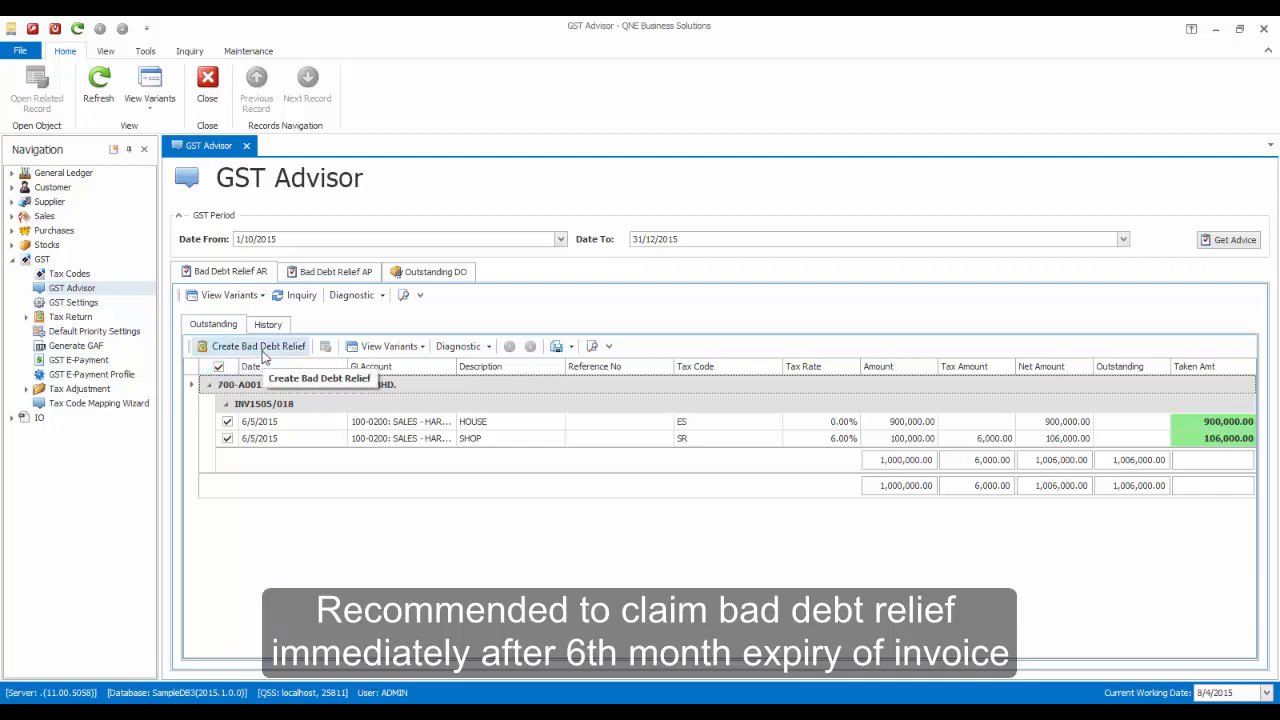
Create the AR bad debt relief for the ticked invoices, confirming with Yes.
{"action": "left_click", "coordinate": [260, 344]}
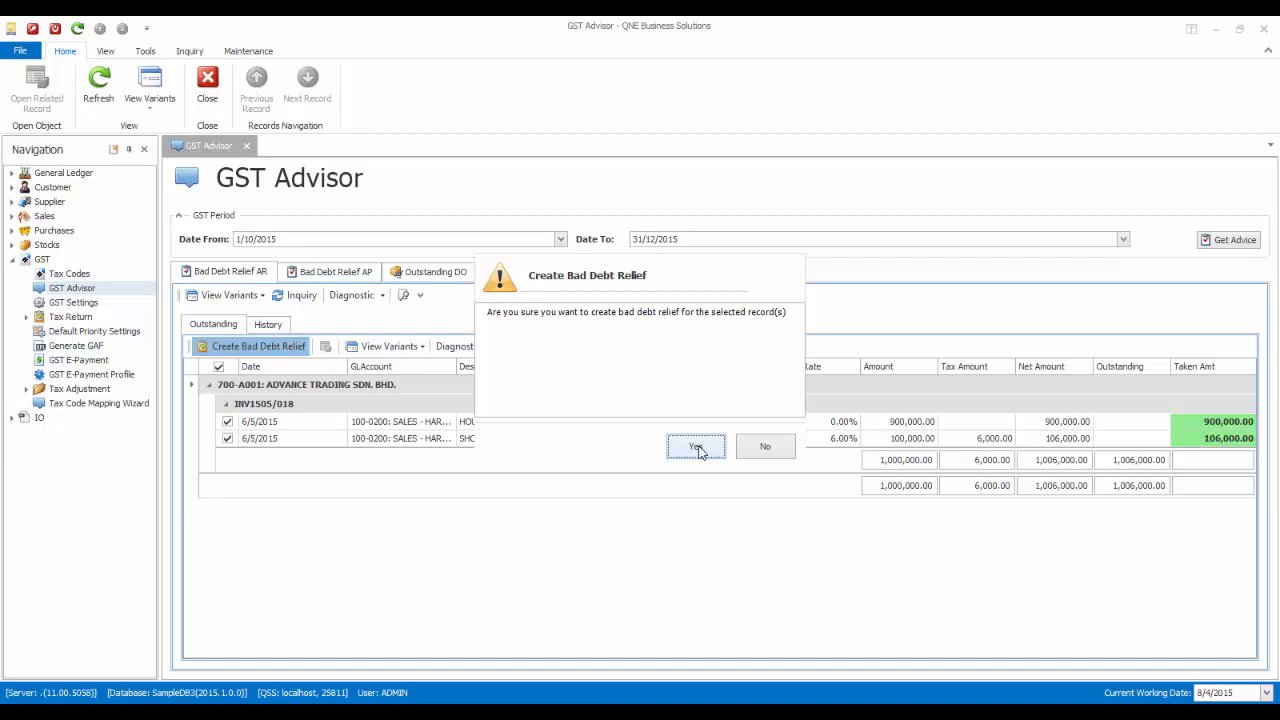
{"action": "left_click", "coordinate": [696, 446]}
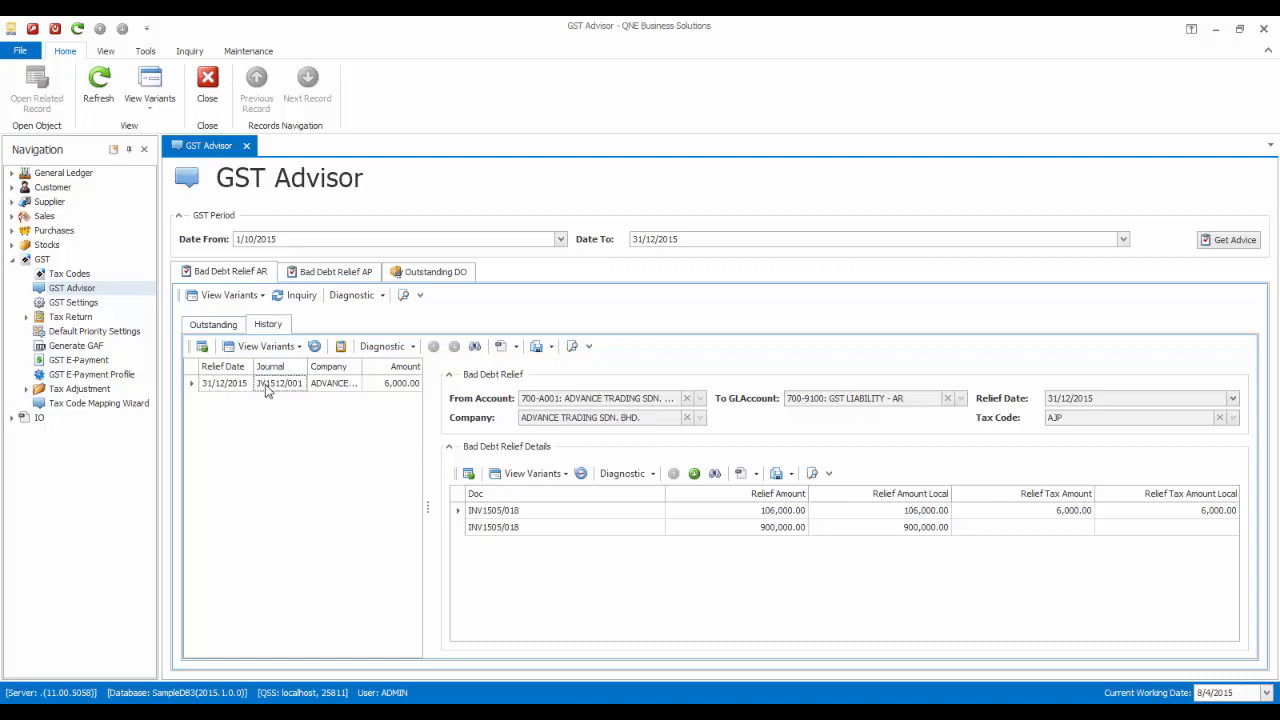
{"action": "mouse_move", "coordinate": [296, 420]}
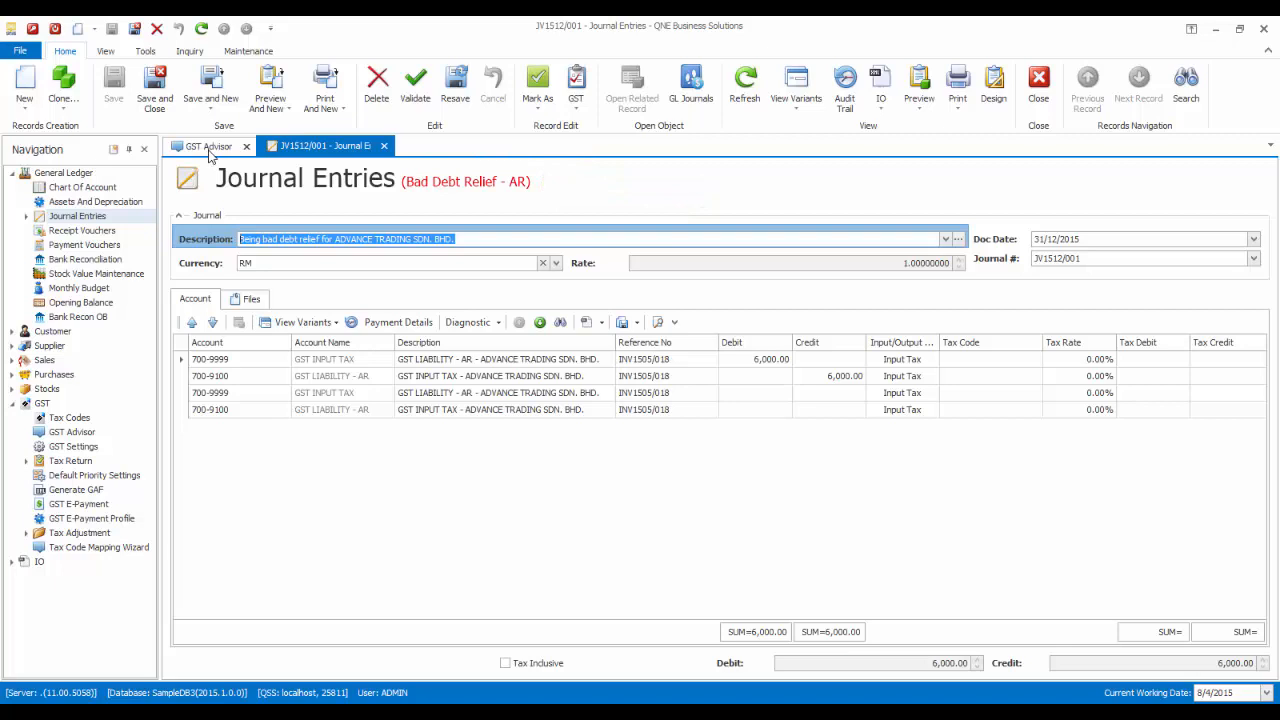
Return to the GST Advisor and scroll through the Advance Trading notification letter preview.
{"action": "left_click", "coordinate": [208, 146]}
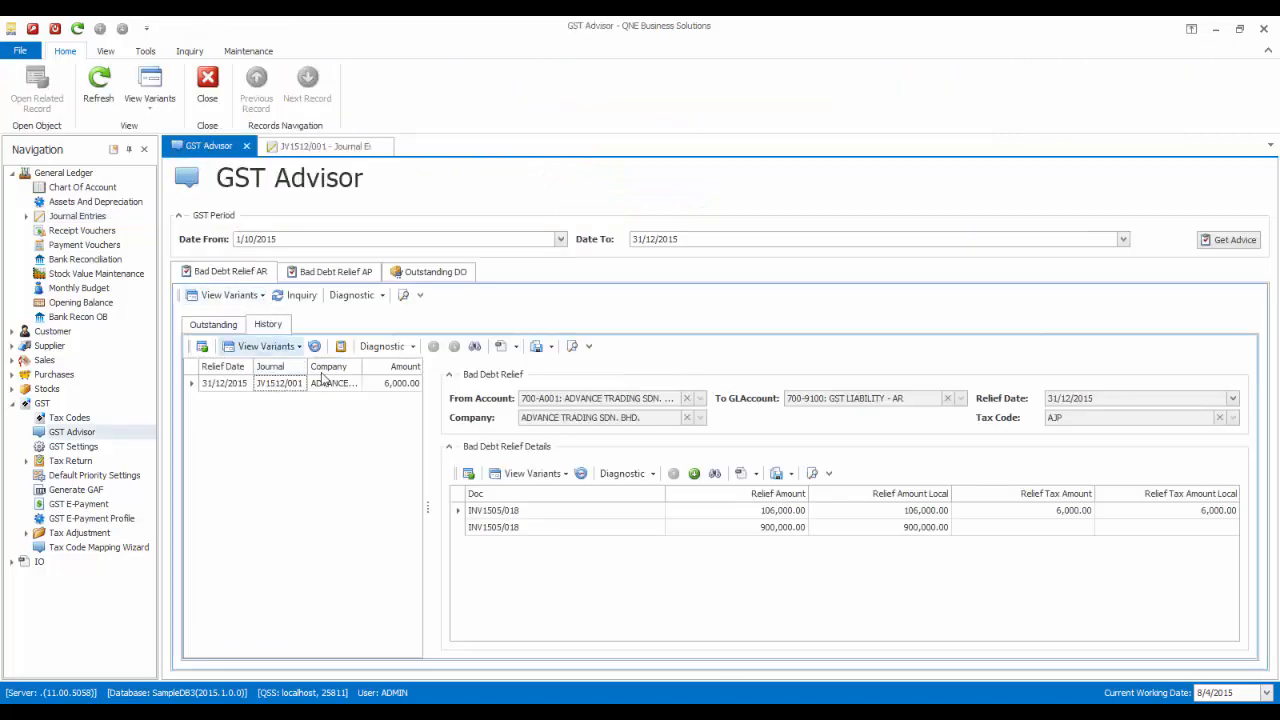
{"action": "mouse_move", "coordinate": [340, 346]}
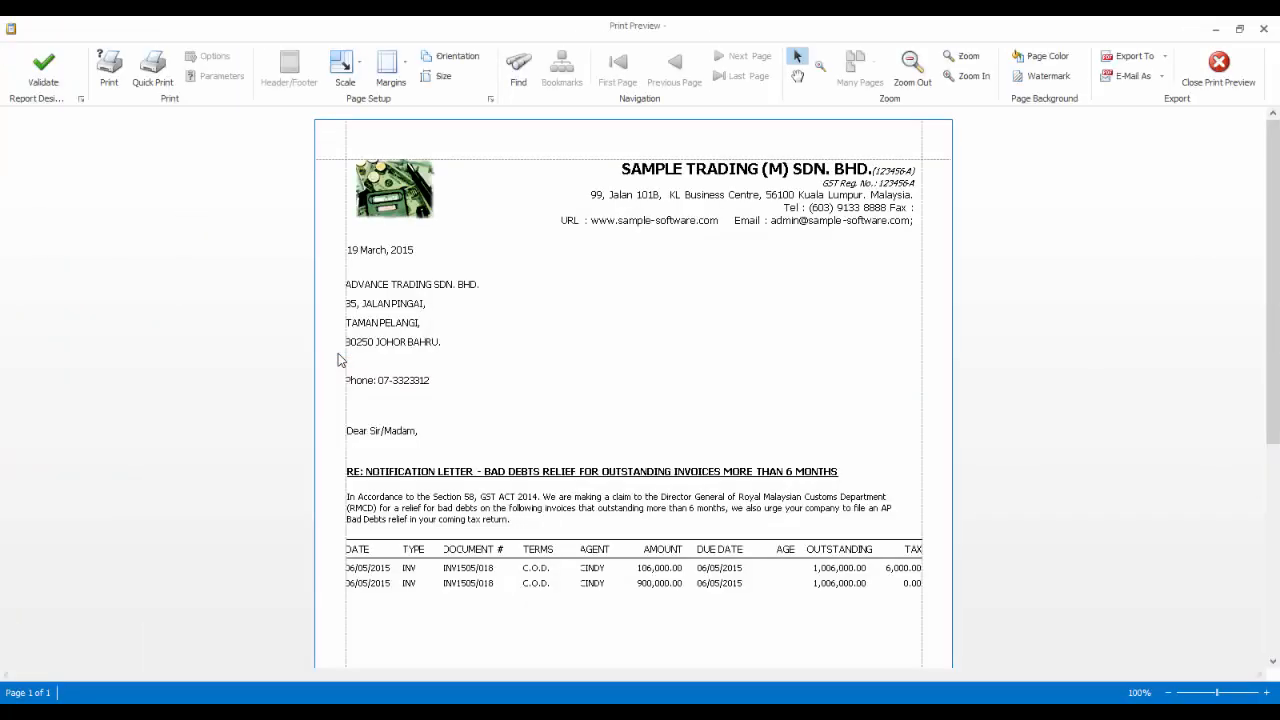
{"action": "mouse_move", "coordinate": [548, 470]}
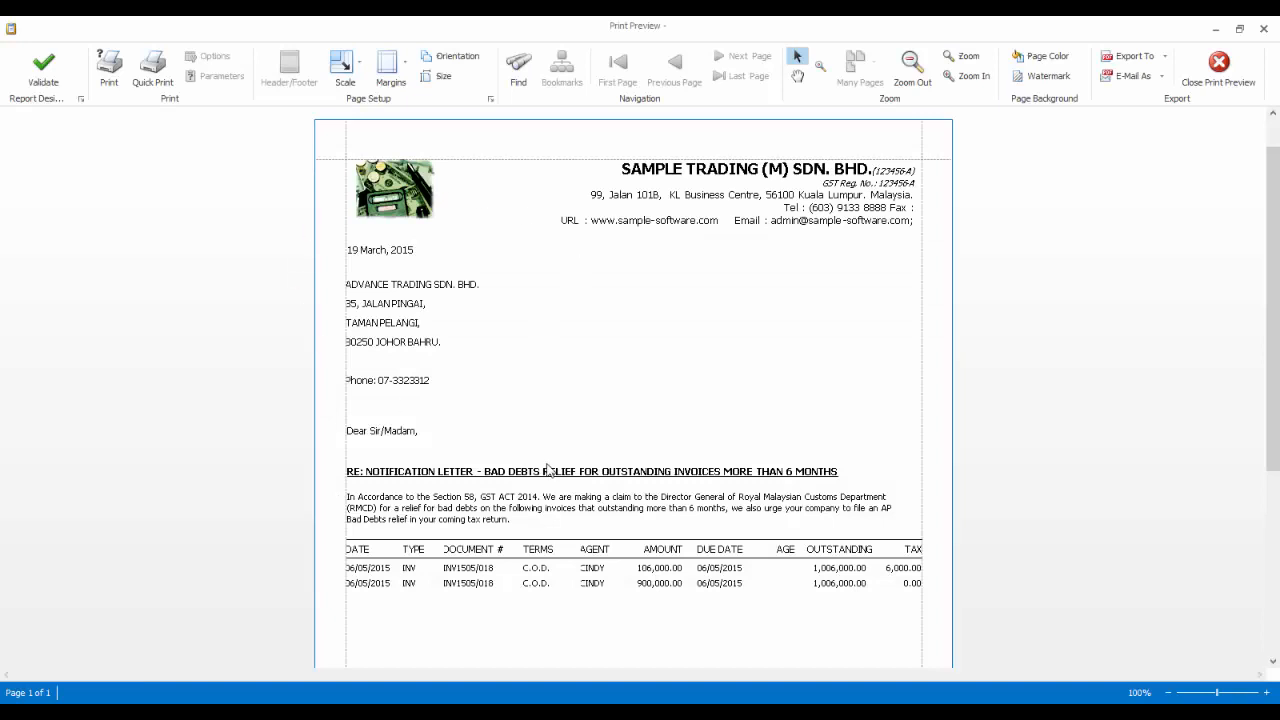
{"action": "scroll", "scroll_direction": "down", "scroll_amount": 3}
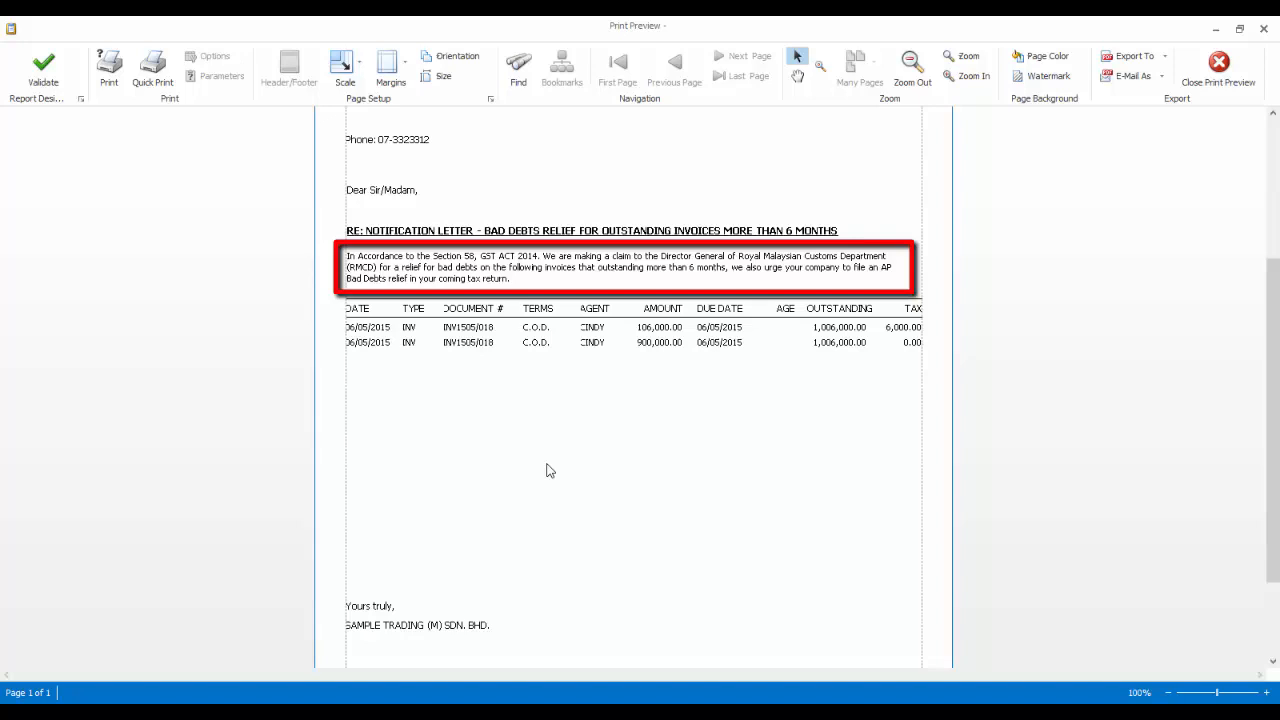
{"action": "mouse_move", "coordinate": [1100, 142]}
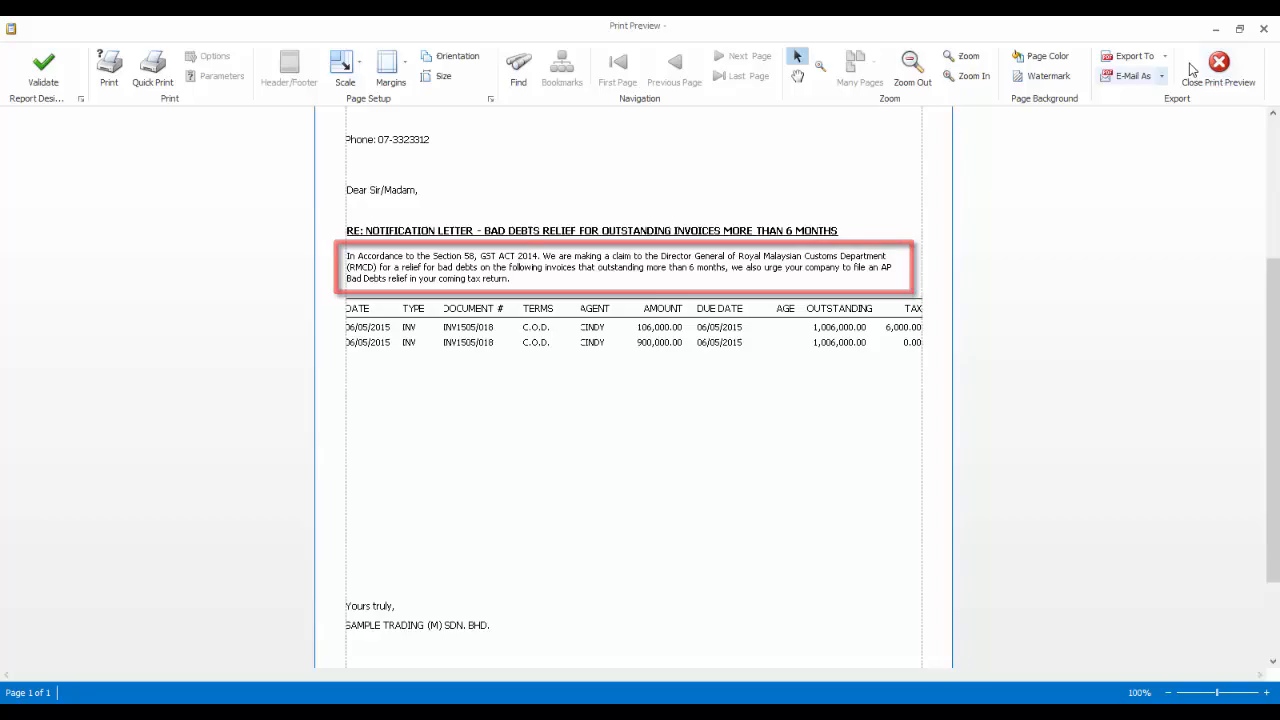
Tick the ALI MANUFACTURING bill and create its AP bad debt relief, confirming with Yes.
{"action": "left_click", "coordinate": [1218, 70]}
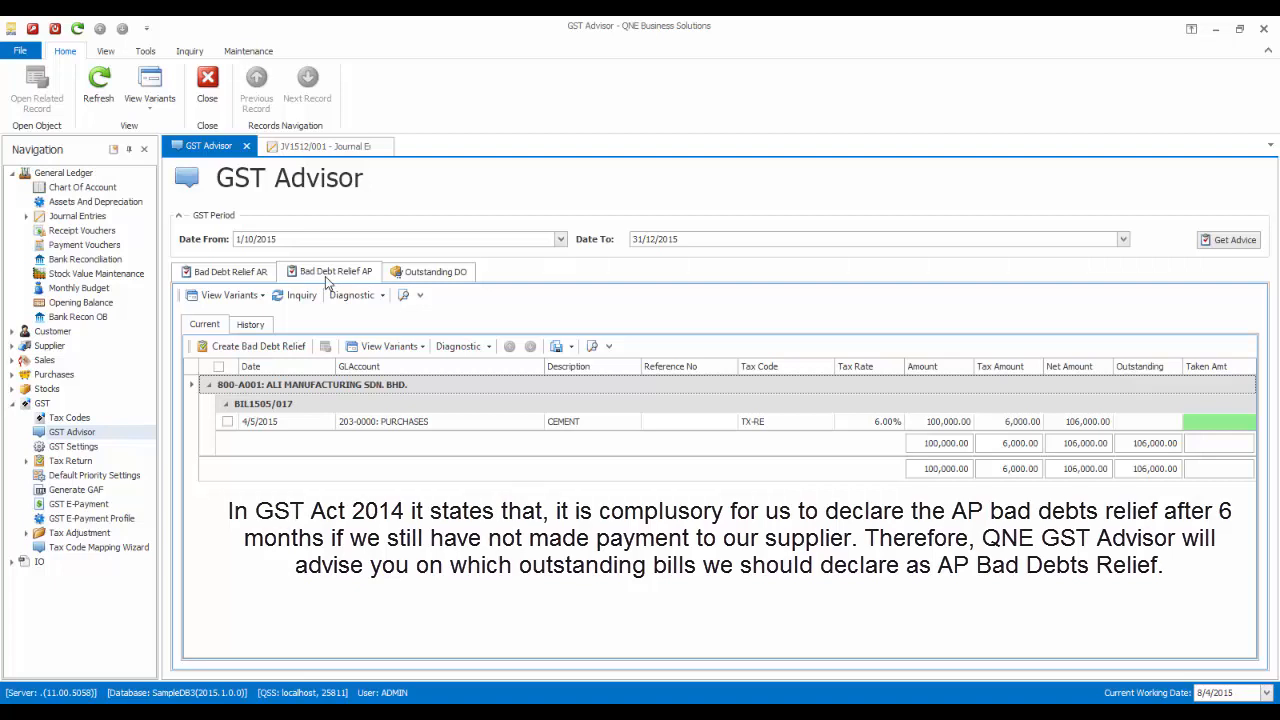
{"action": "left_click", "coordinate": [228, 420]}
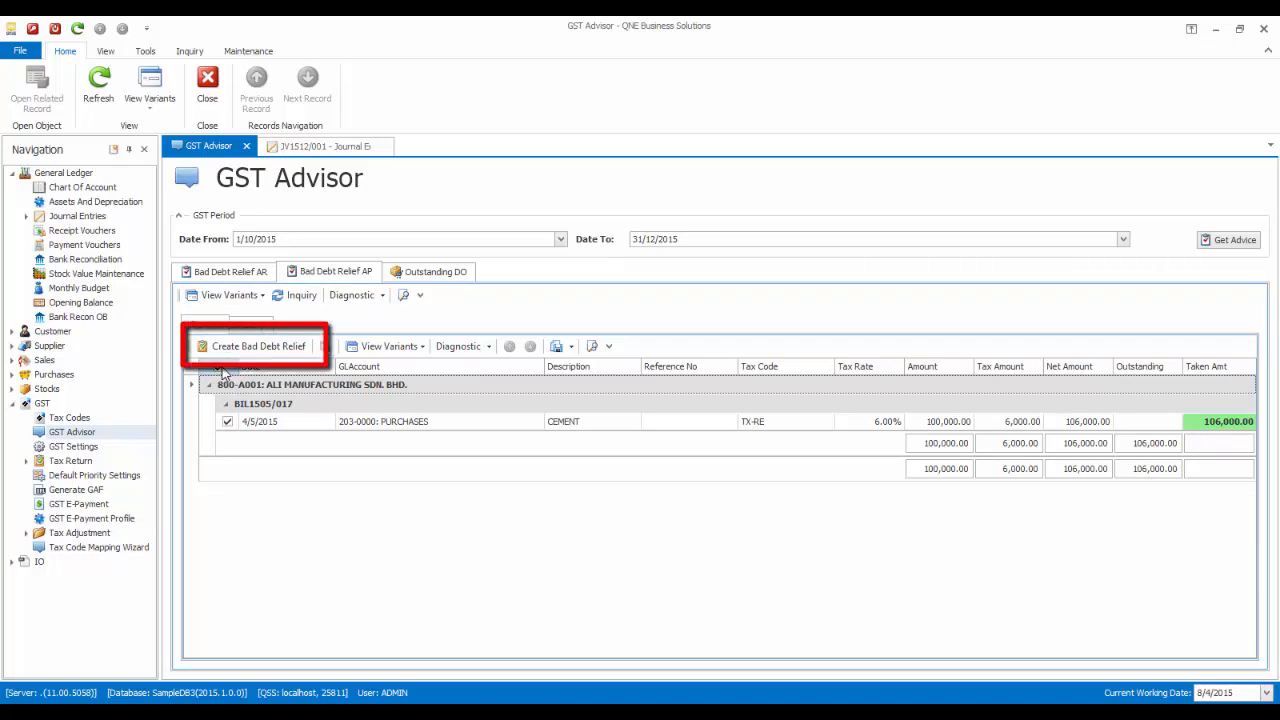
{"action": "left_click", "coordinate": [258, 344]}
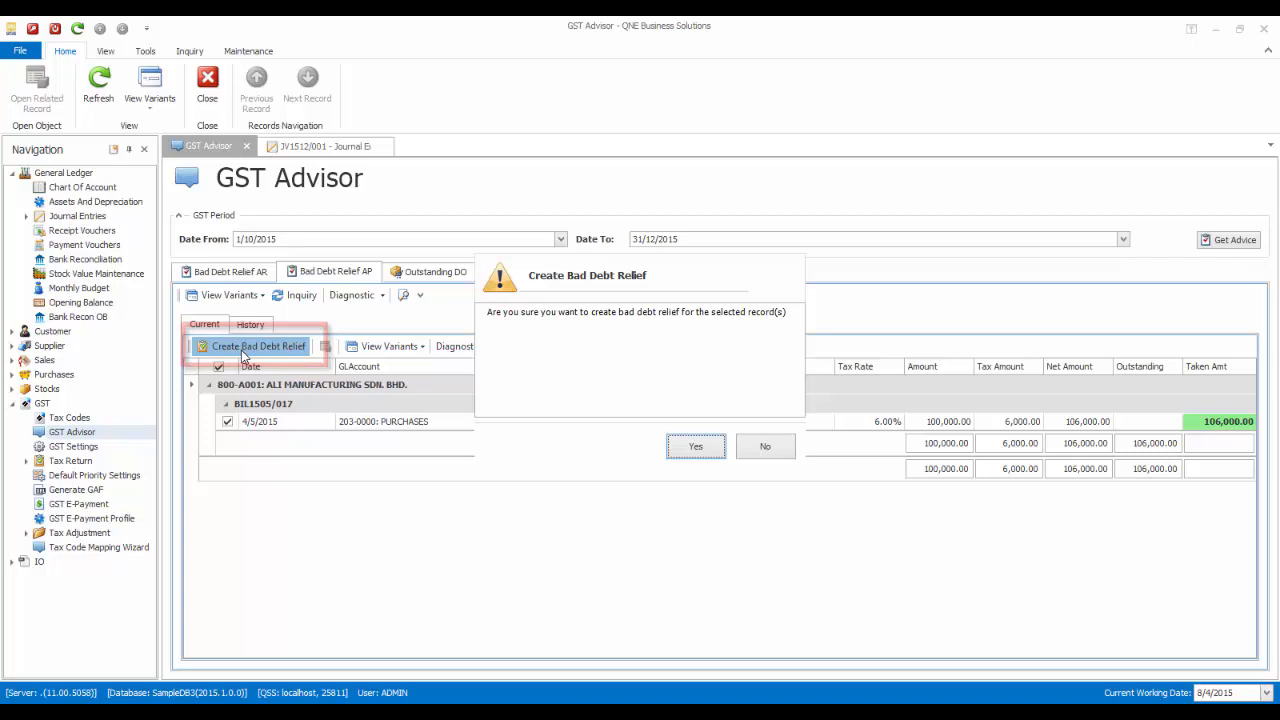
{"action": "left_click", "coordinate": [696, 446]}
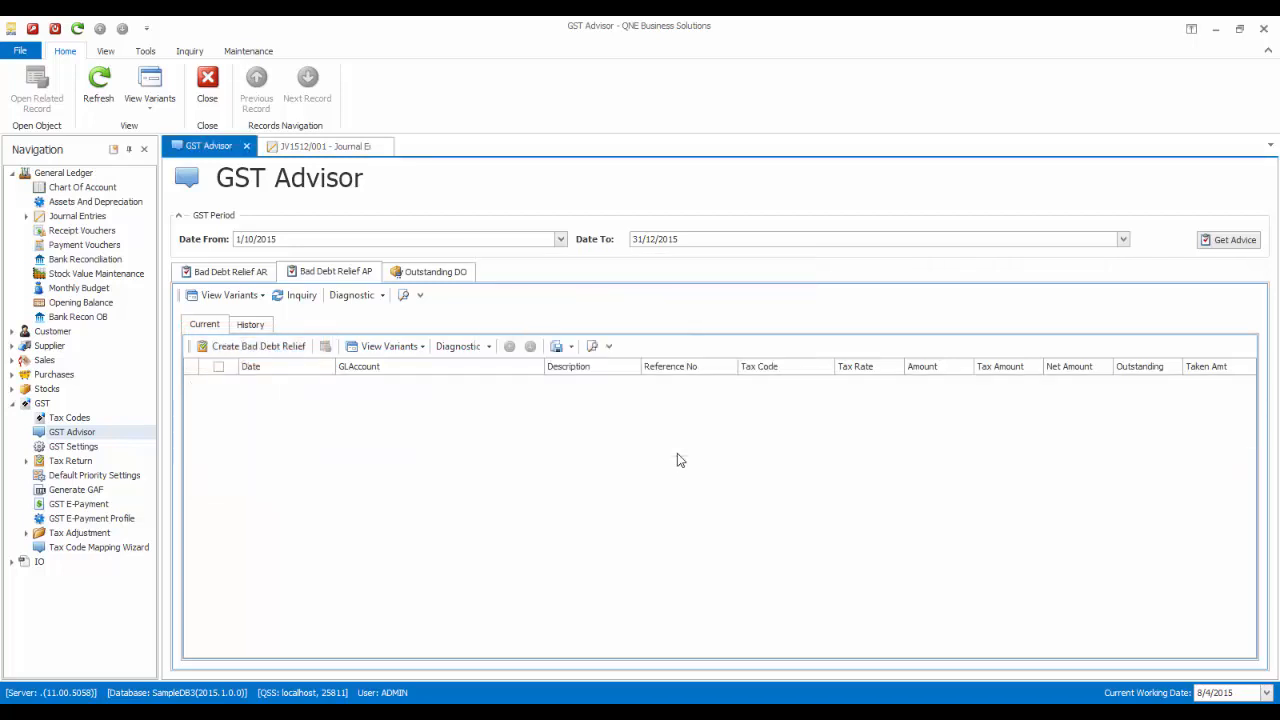
View the relief history, open its generated journal entry, and return to the GST Advisor wizard.
{"action": "left_click", "coordinate": [250, 324]}
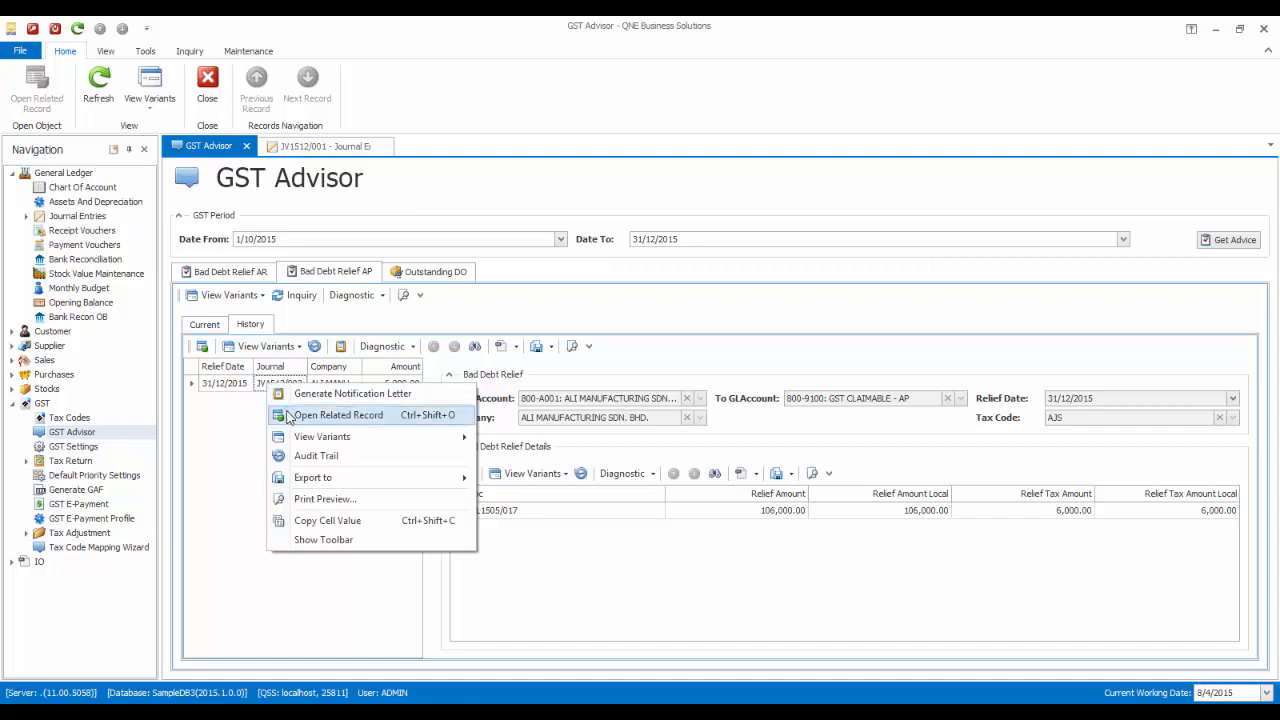
{"action": "left_click", "coordinate": [336, 414]}
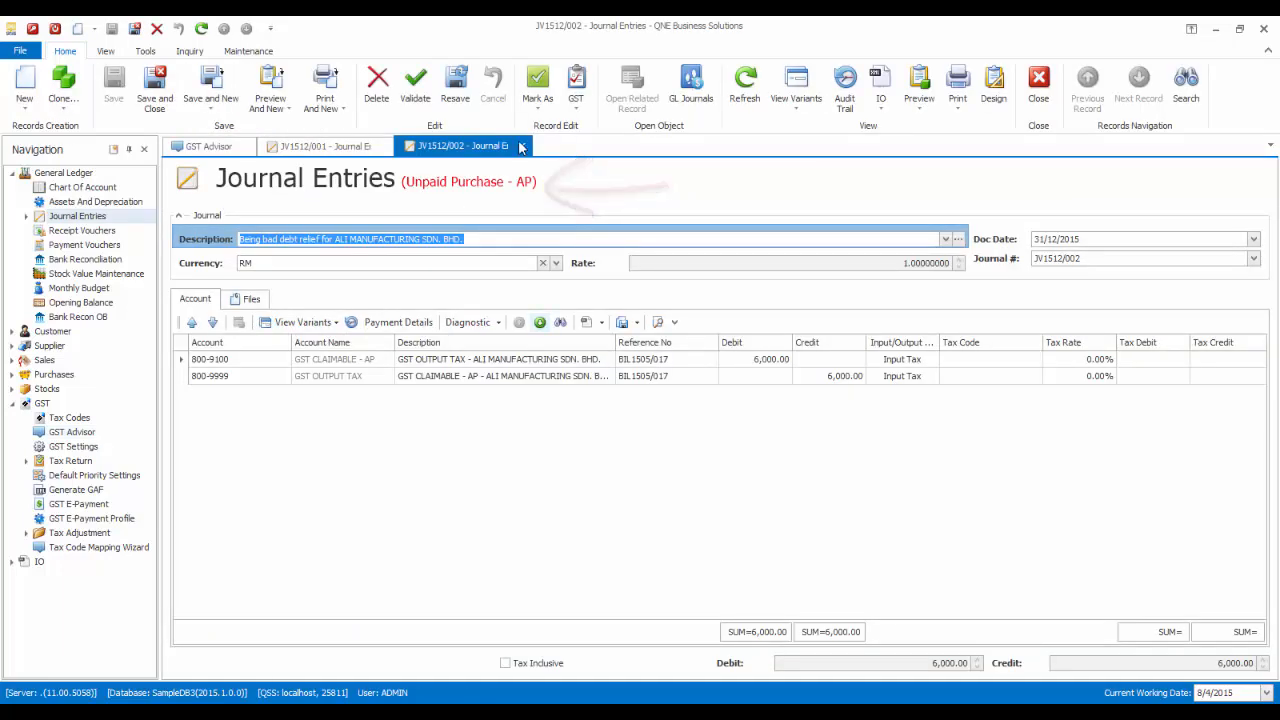
{"action": "left_click", "coordinate": [70, 460]}
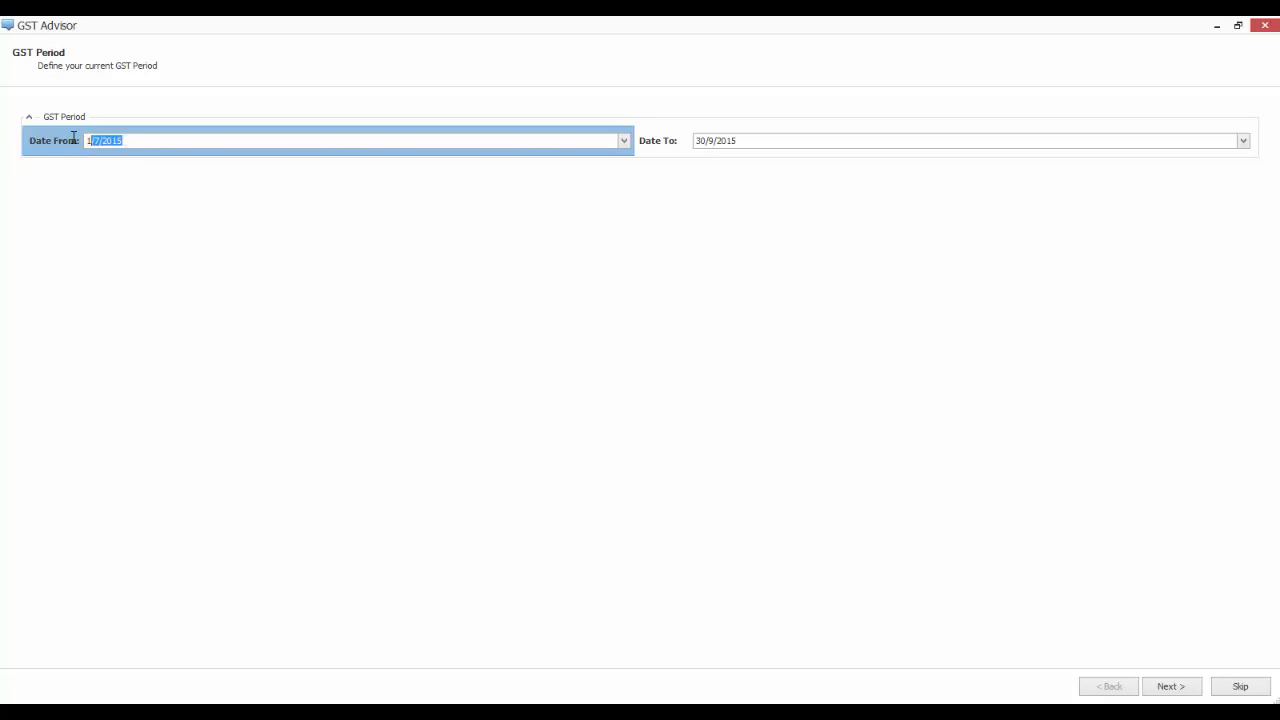
Set the GST period from 1/10/2015 to 31/12/2015 and check the AR bad debt relief history.
{"action": "type", "text": "10"}
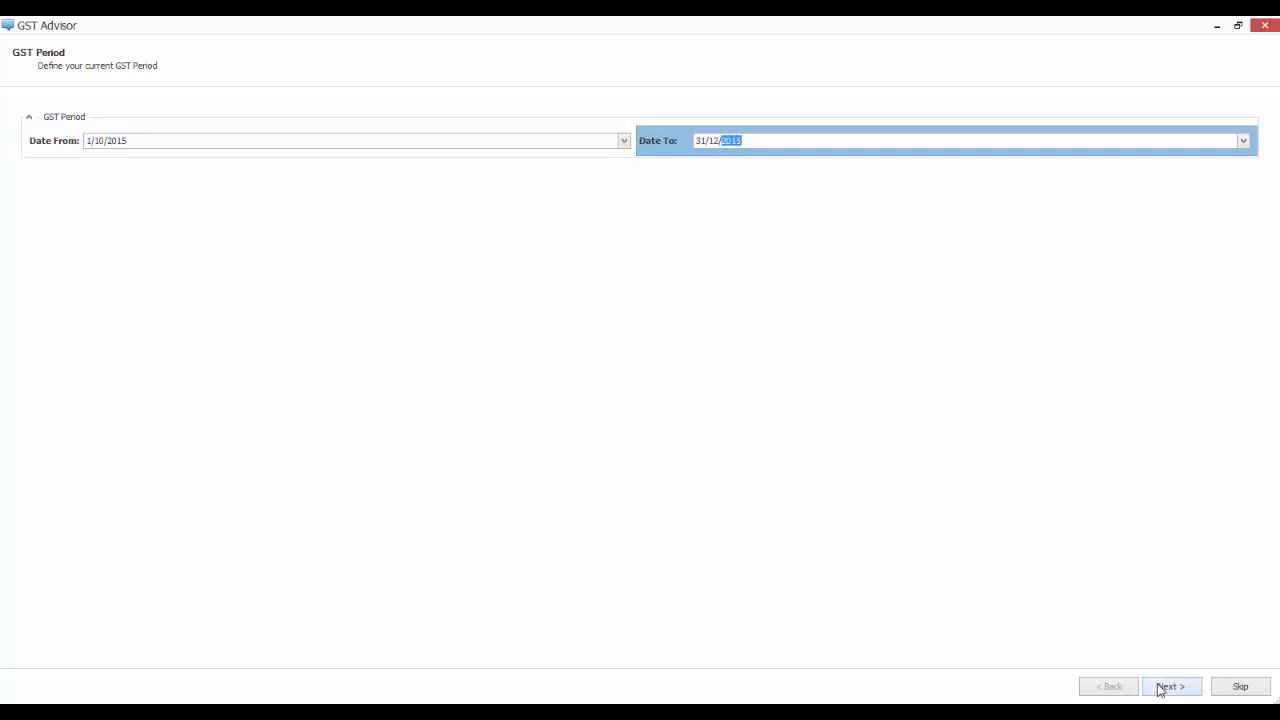
{"action": "left_click", "coordinate": [1170, 686]}
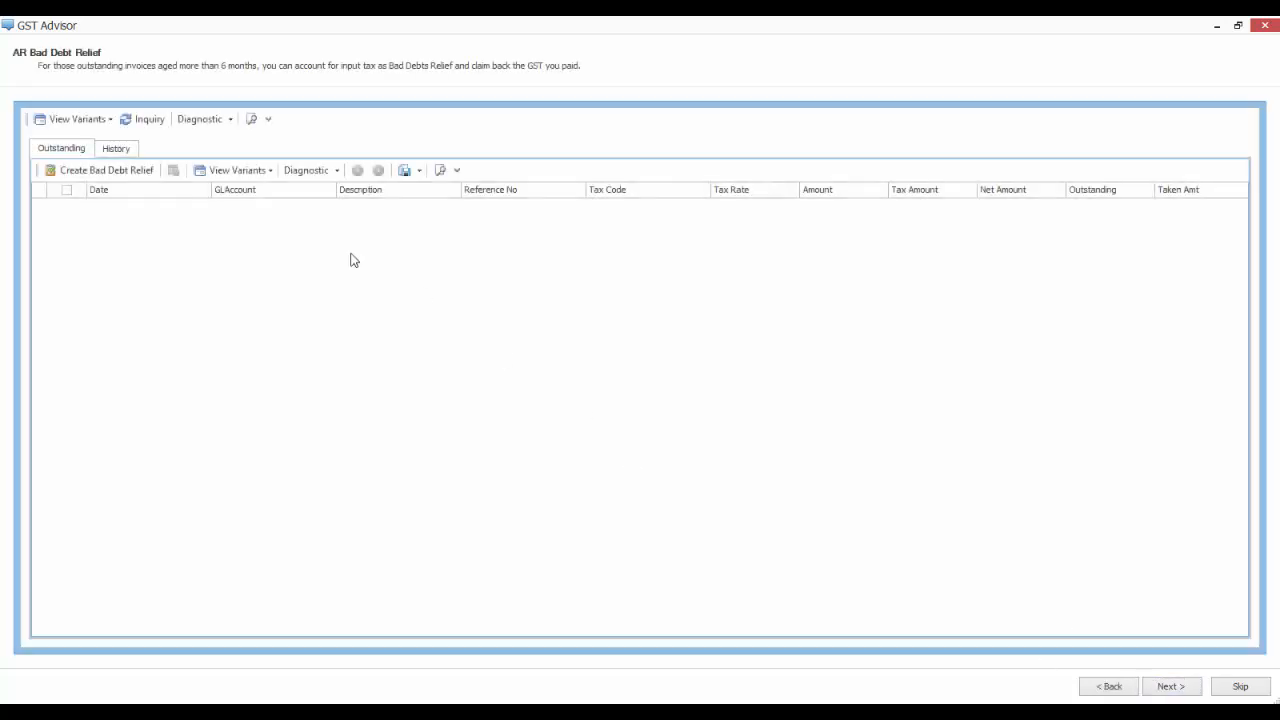
{"action": "mouse_move", "coordinate": [186, 220]}
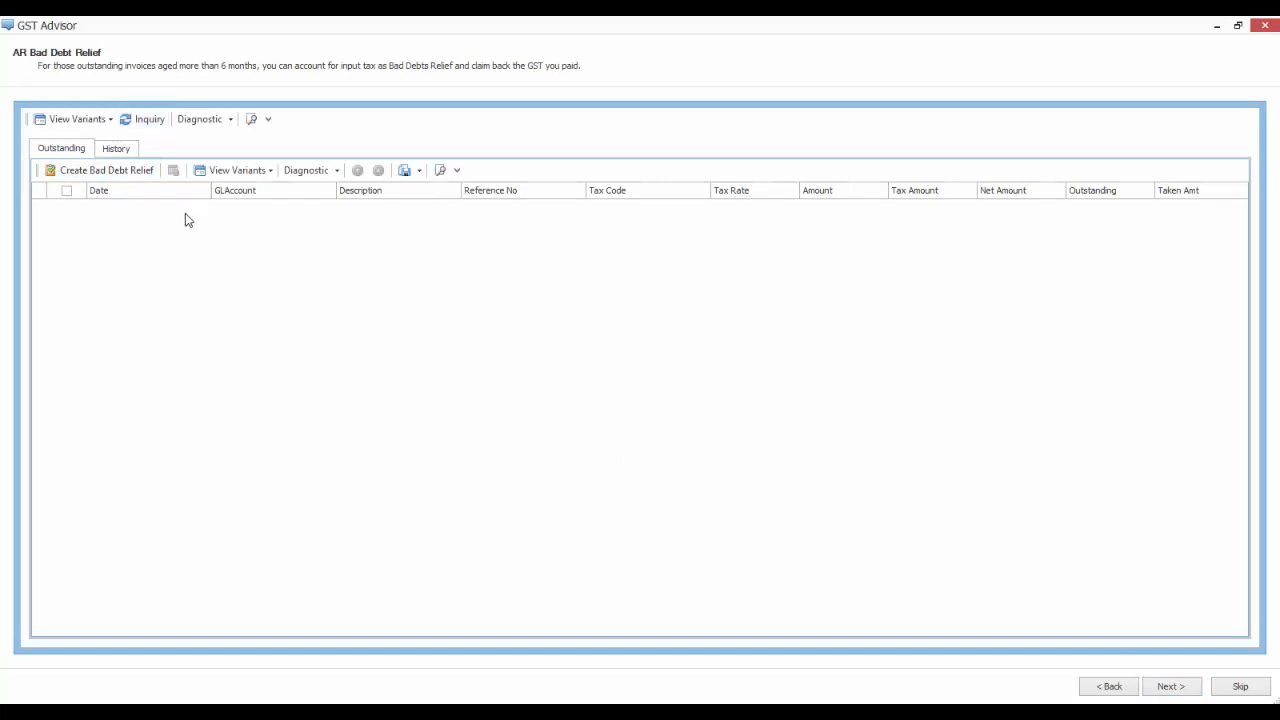
{"action": "left_click", "coordinate": [116, 148]}
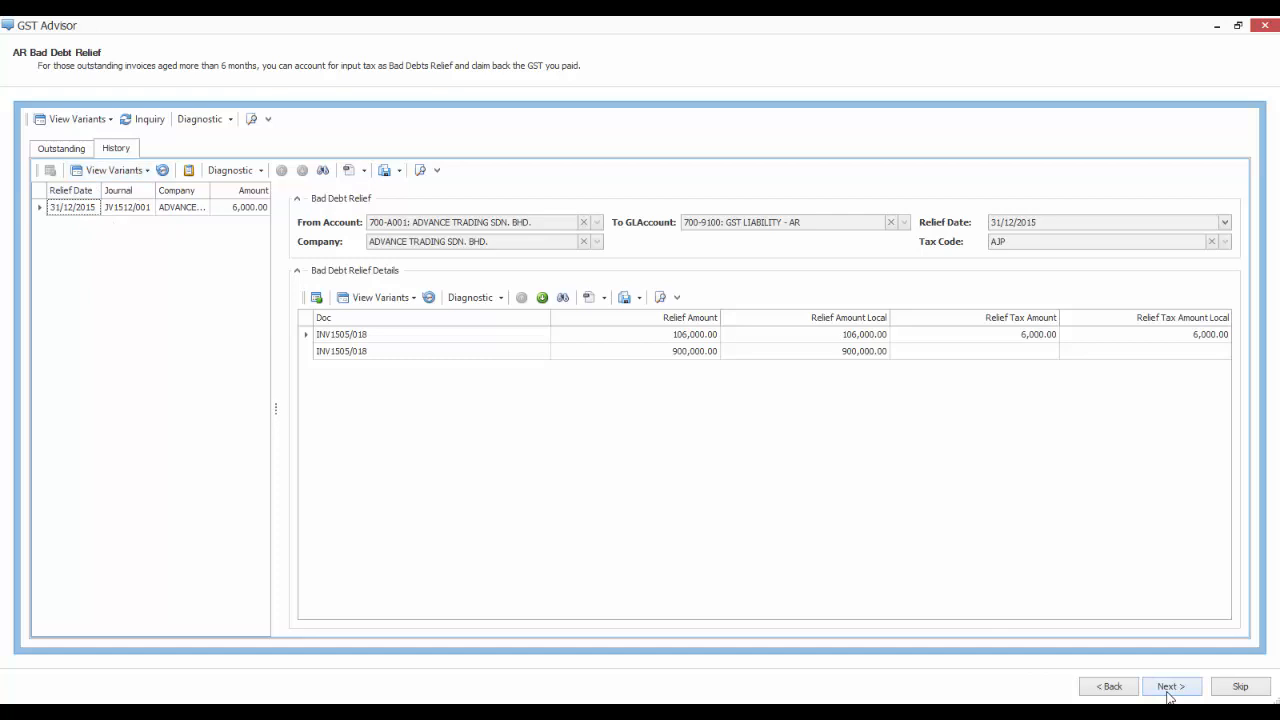
Check the AP bad debt relief history and proceed to the delivery order transfer step.
{"action": "left_click", "coordinate": [1170, 686]}
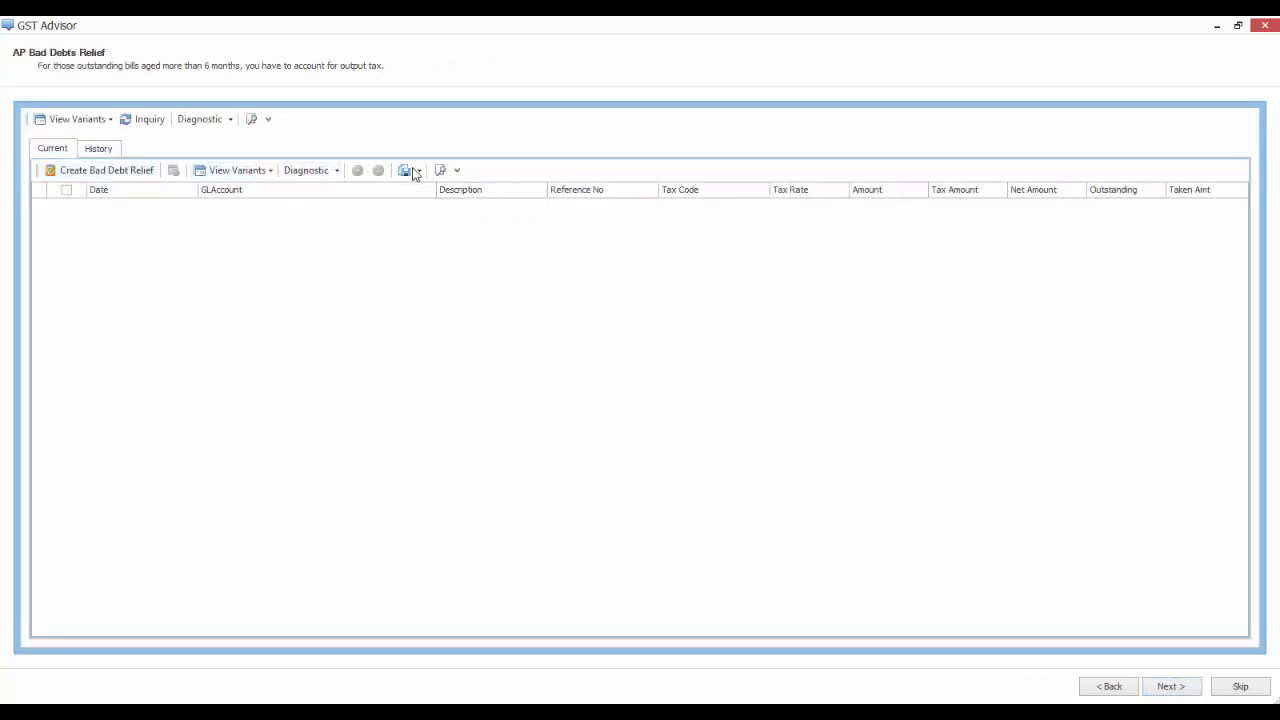
{"action": "left_click", "coordinate": [98, 148]}
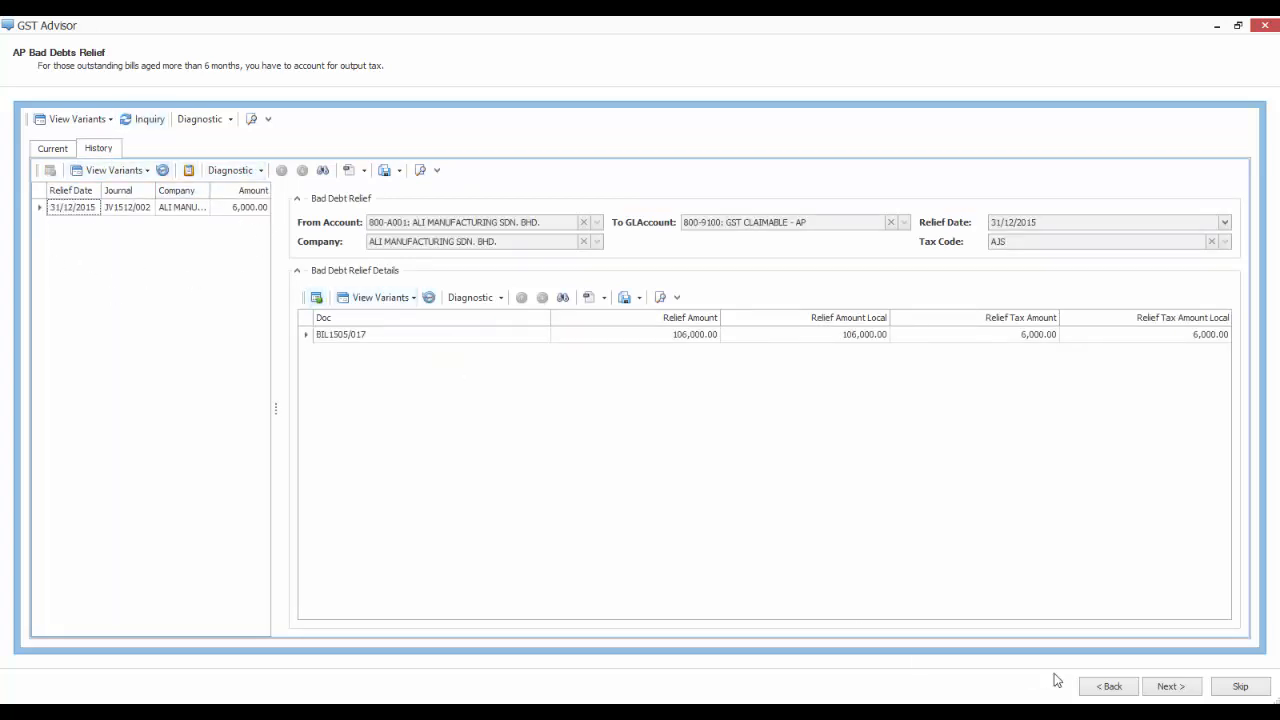
{"action": "left_click", "coordinate": [1170, 686]}
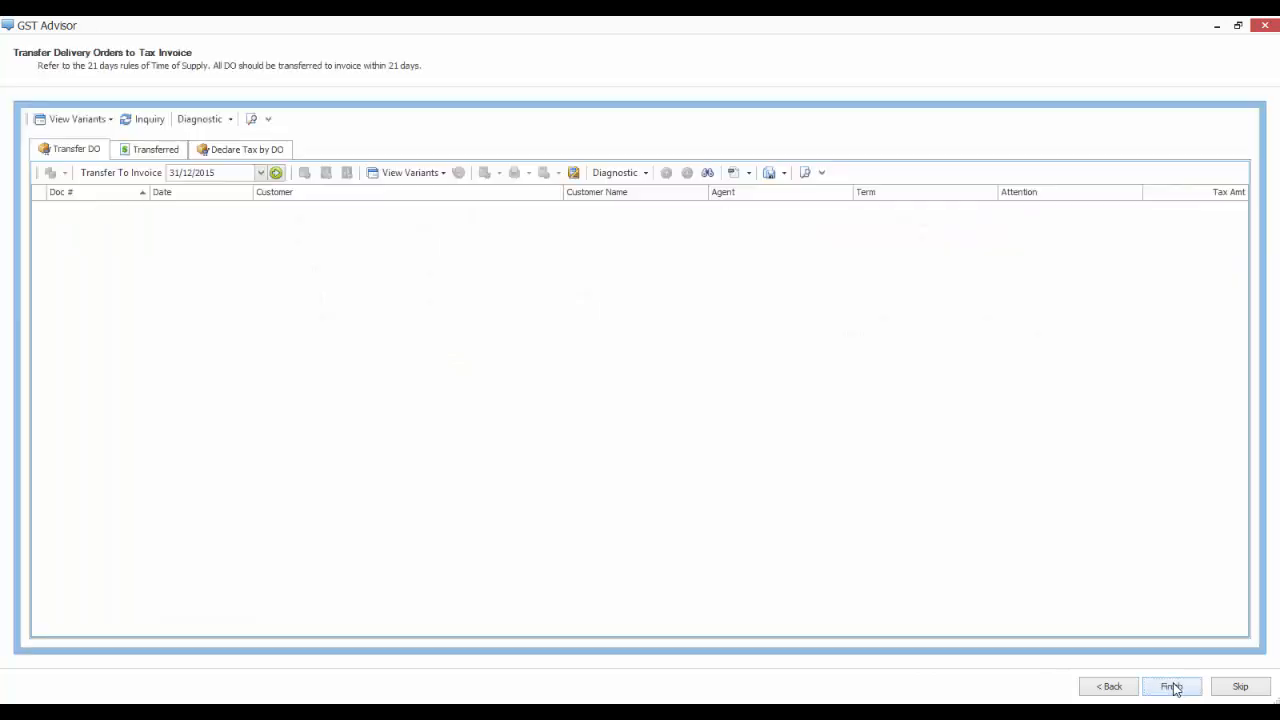
Create a new draft Oct–Dec 2015 tax return and preview its GST-03 form down to page 2.
{"action": "left_click", "coordinate": [1170, 686]}
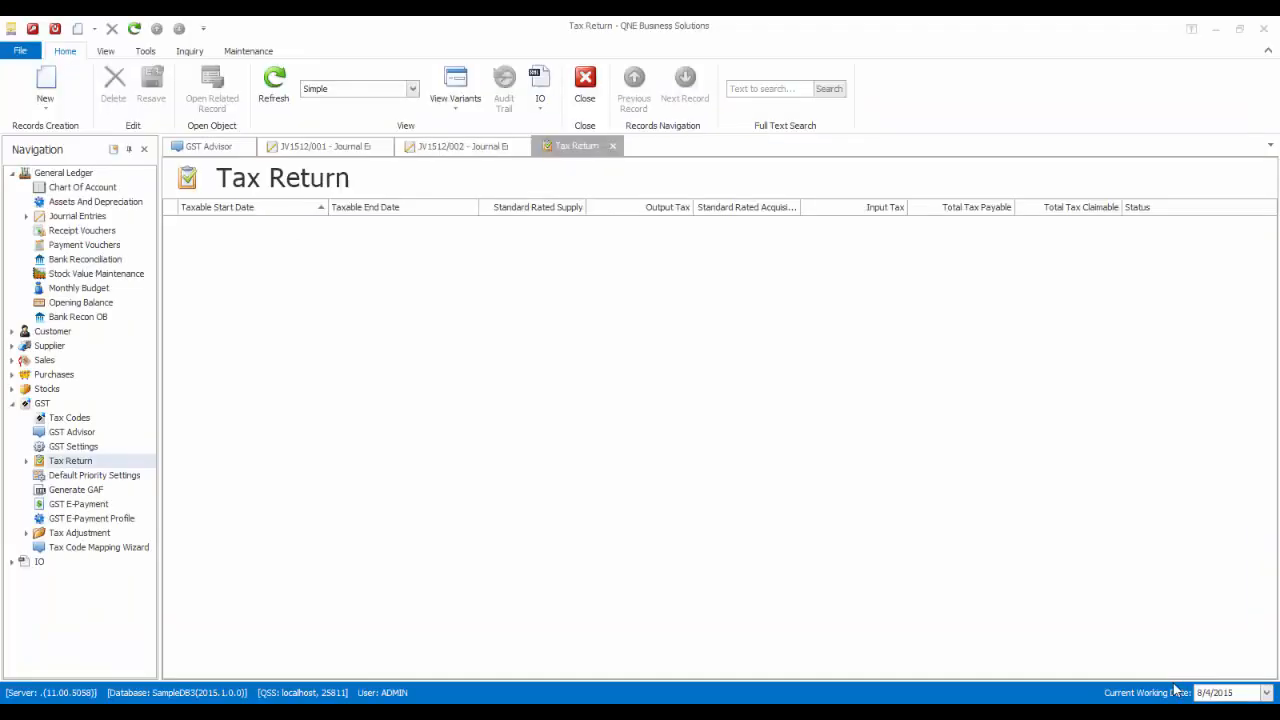
{"action": "left_click", "coordinate": [44, 84]}
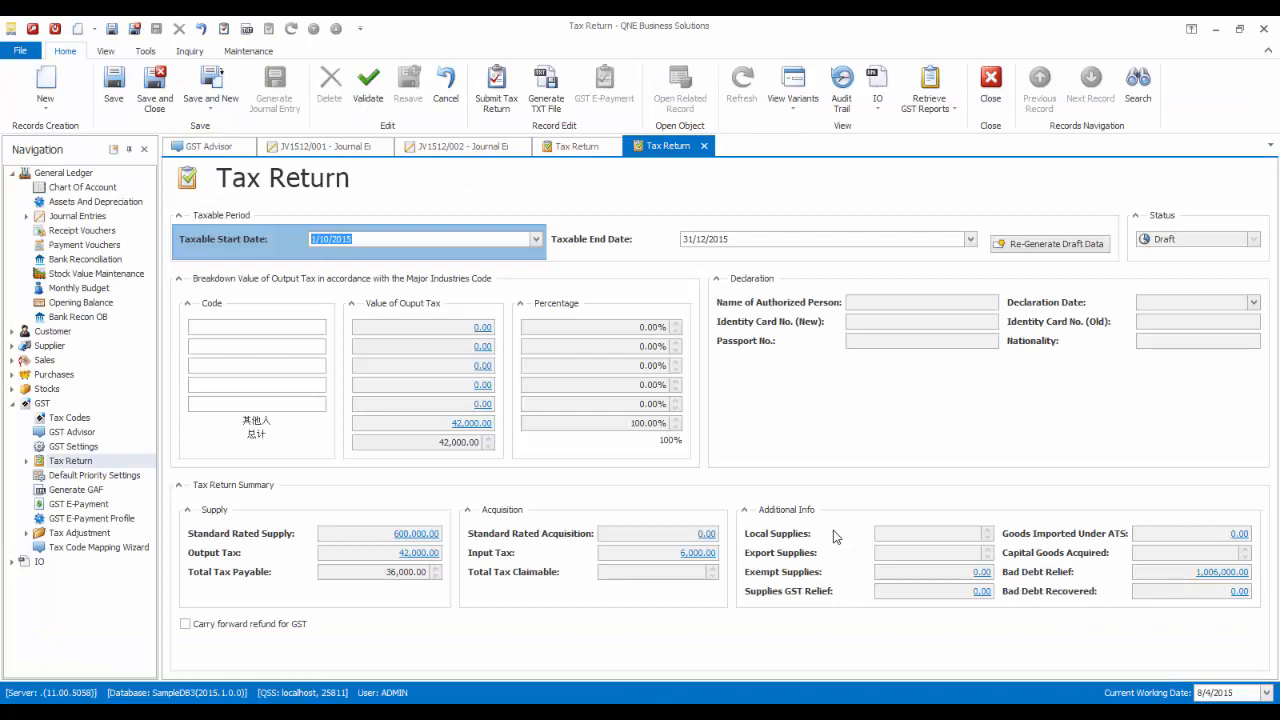
{"action": "mouse_move", "coordinate": [598, 220]}
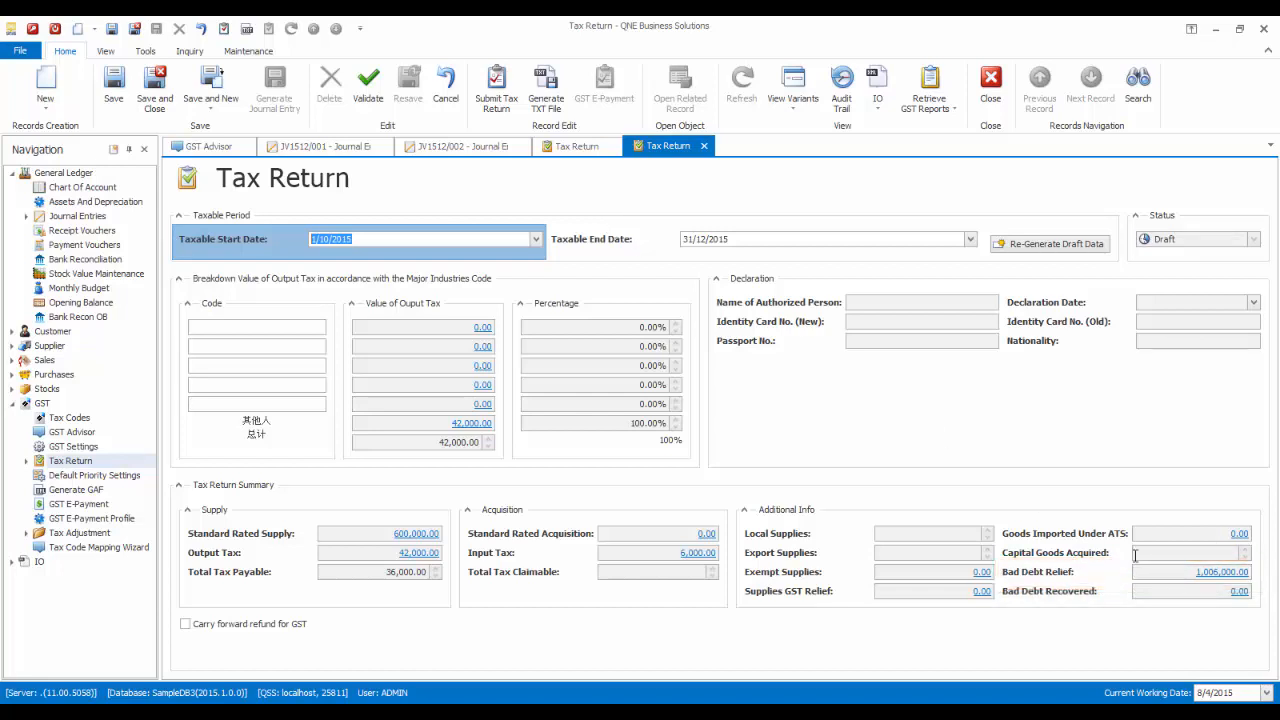
{"action": "mouse_move", "coordinate": [930, 482]}
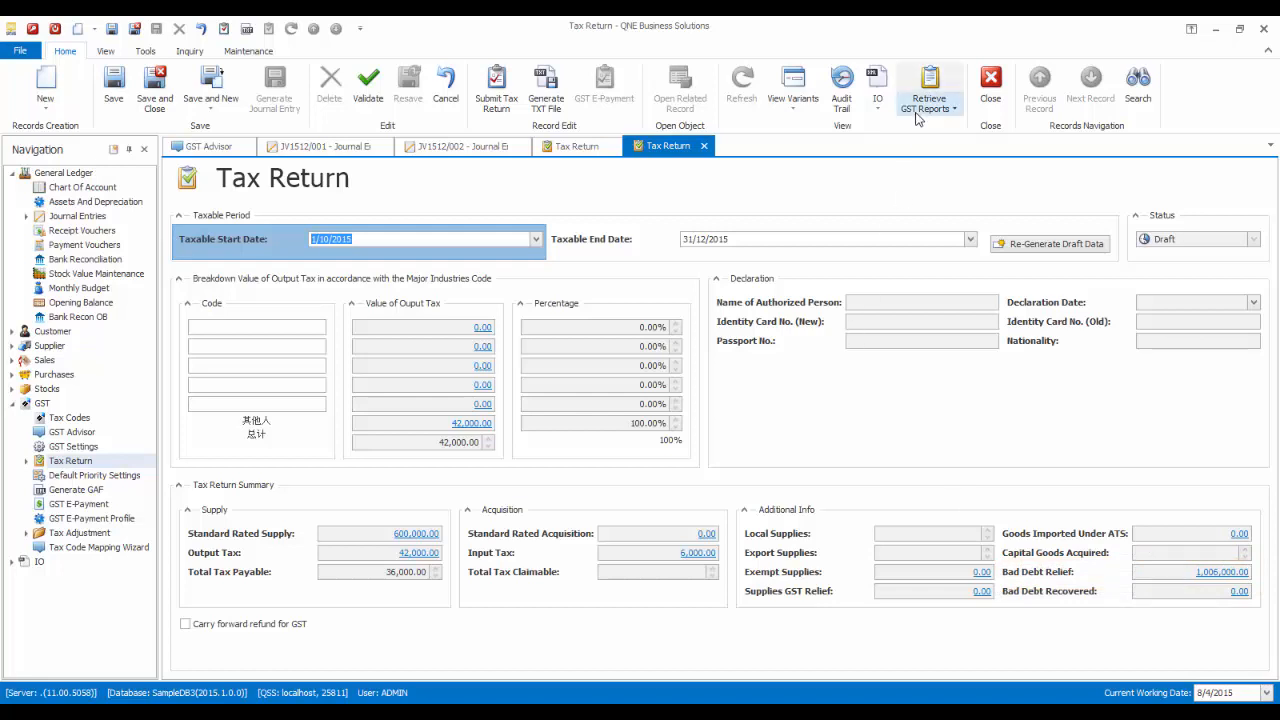
{"action": "left_click", "coordinate": [928, 84]}
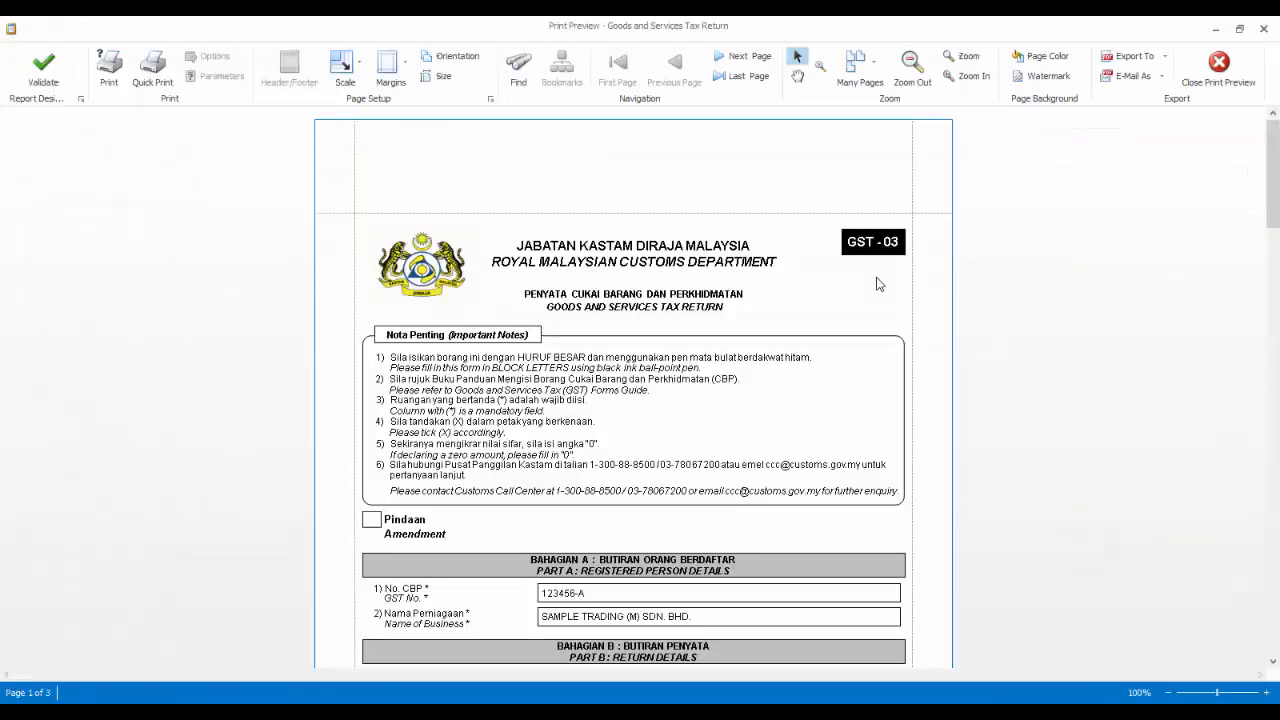
{"action": "mouse_move", "coordinate": [1252, 230]}
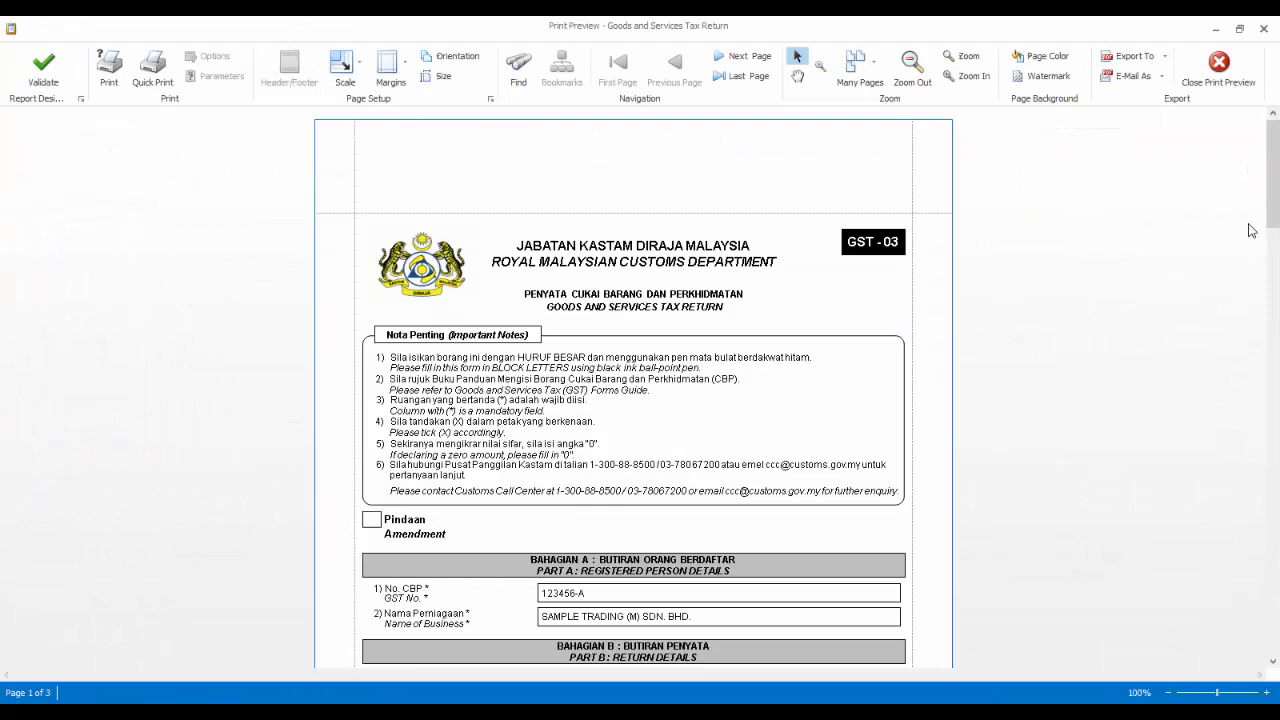
{"action": "scroll", "scroll_direction": "down", "scroll_amount": 3}
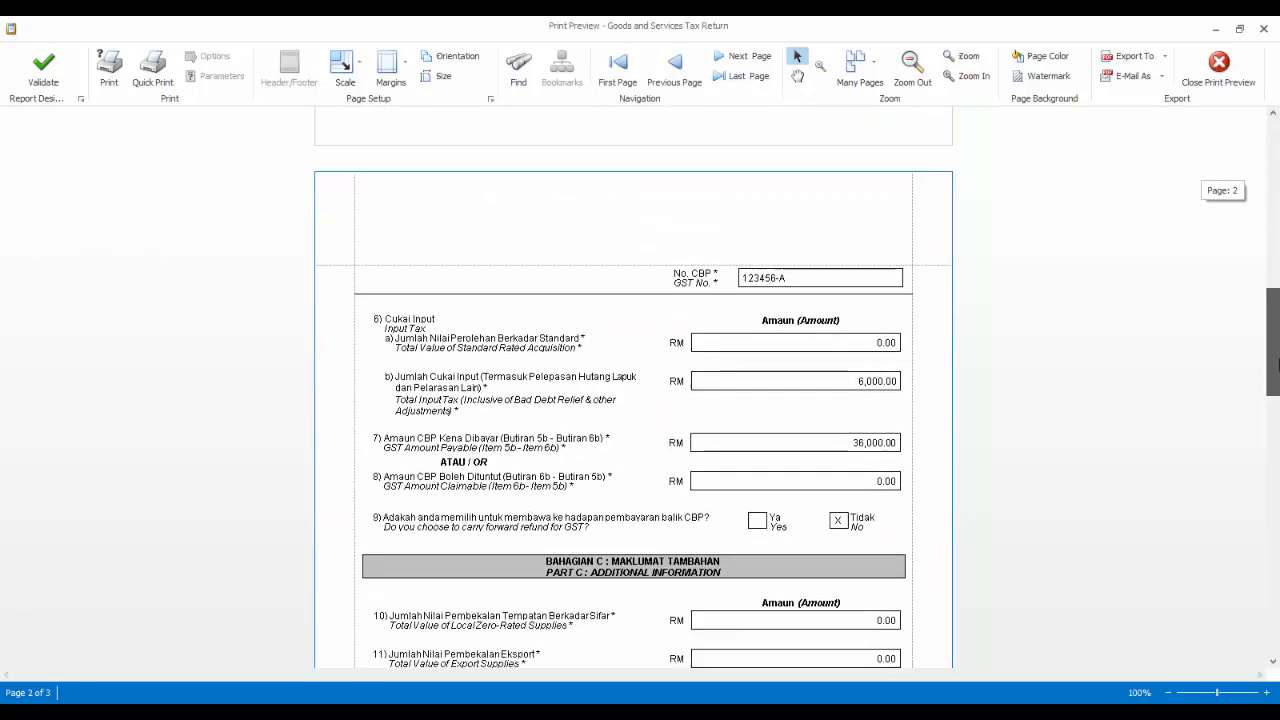
{"action": "scroll", "scroll_direction": "down", "scroll_amount": 3}
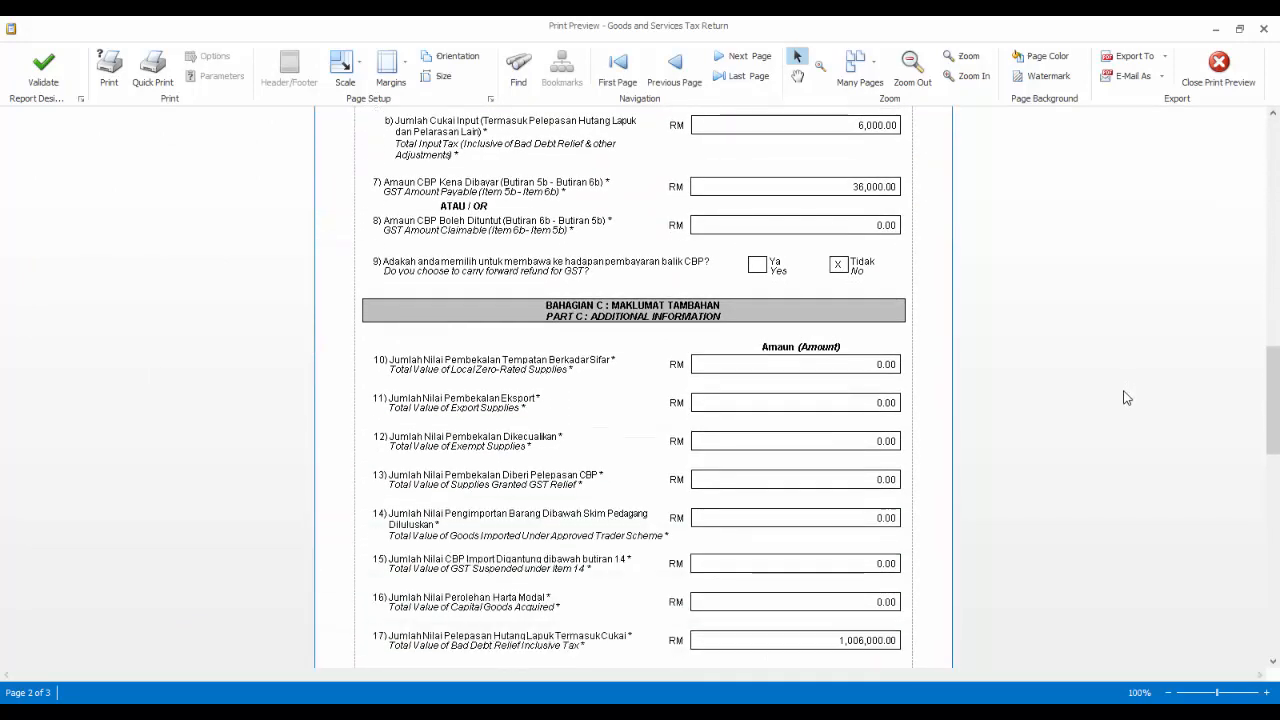